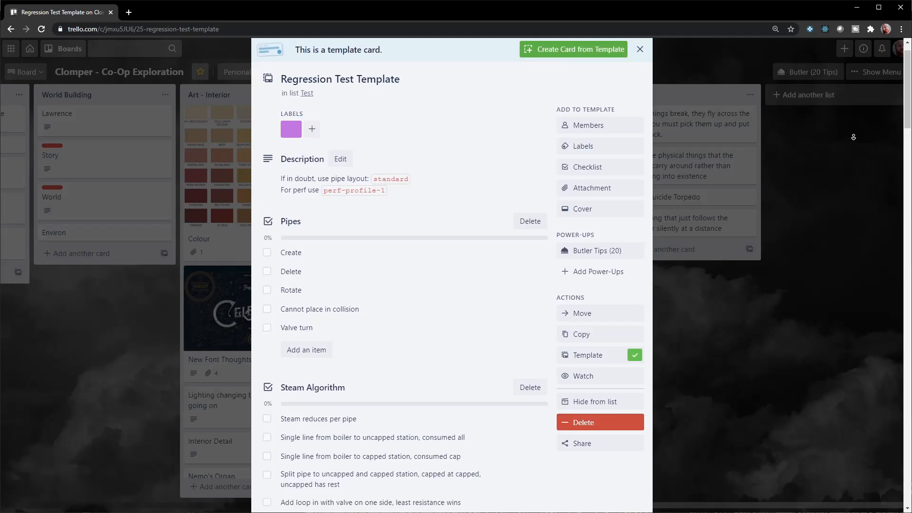
scroll(down, 3)
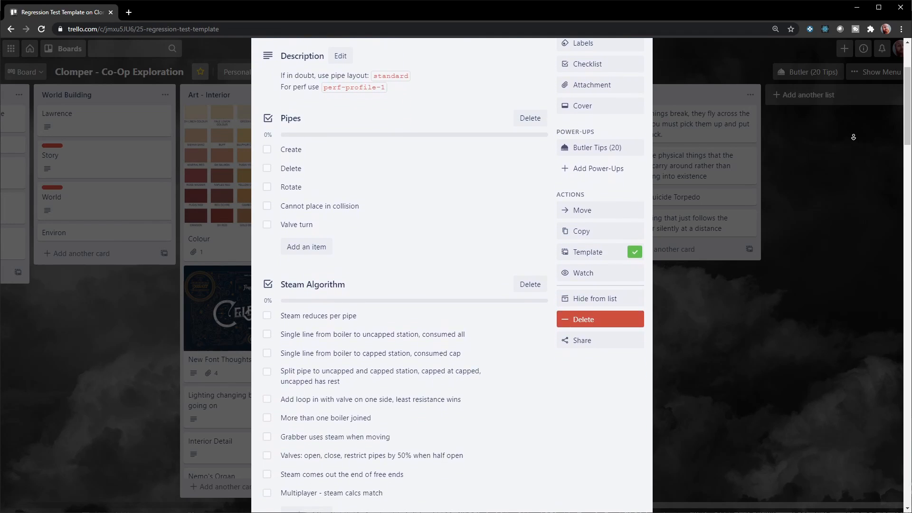
scroll(down, 3)
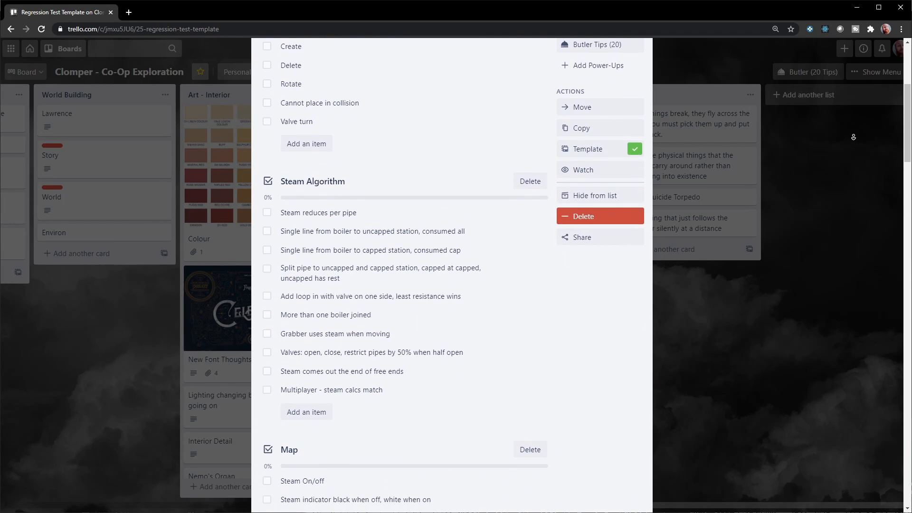
scroll(down, 3)
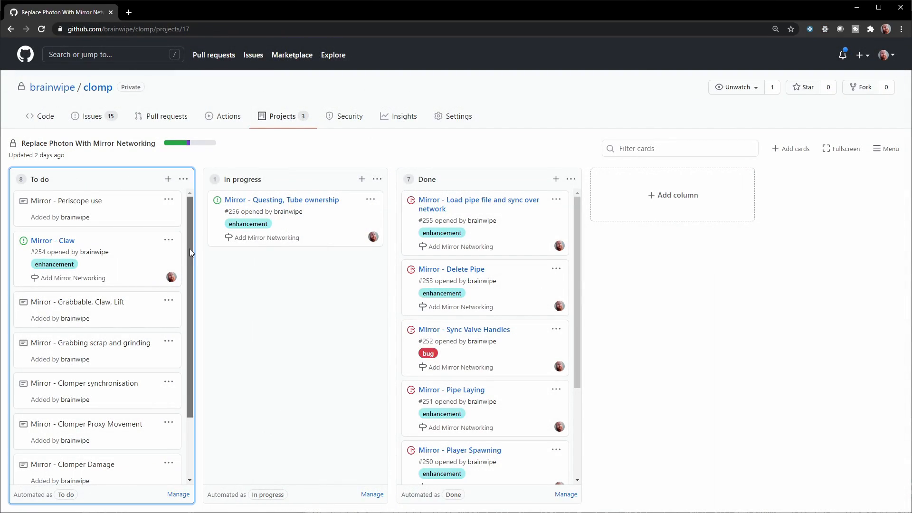
scroll(down, 3)
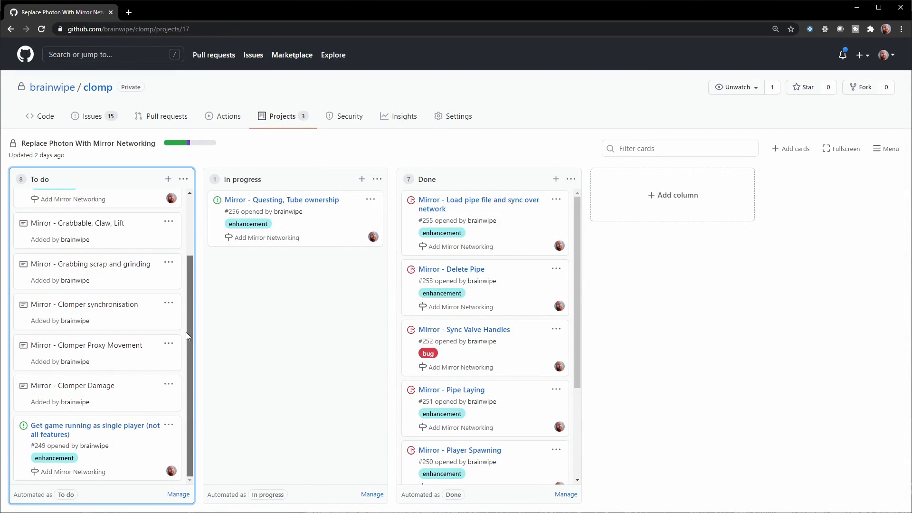